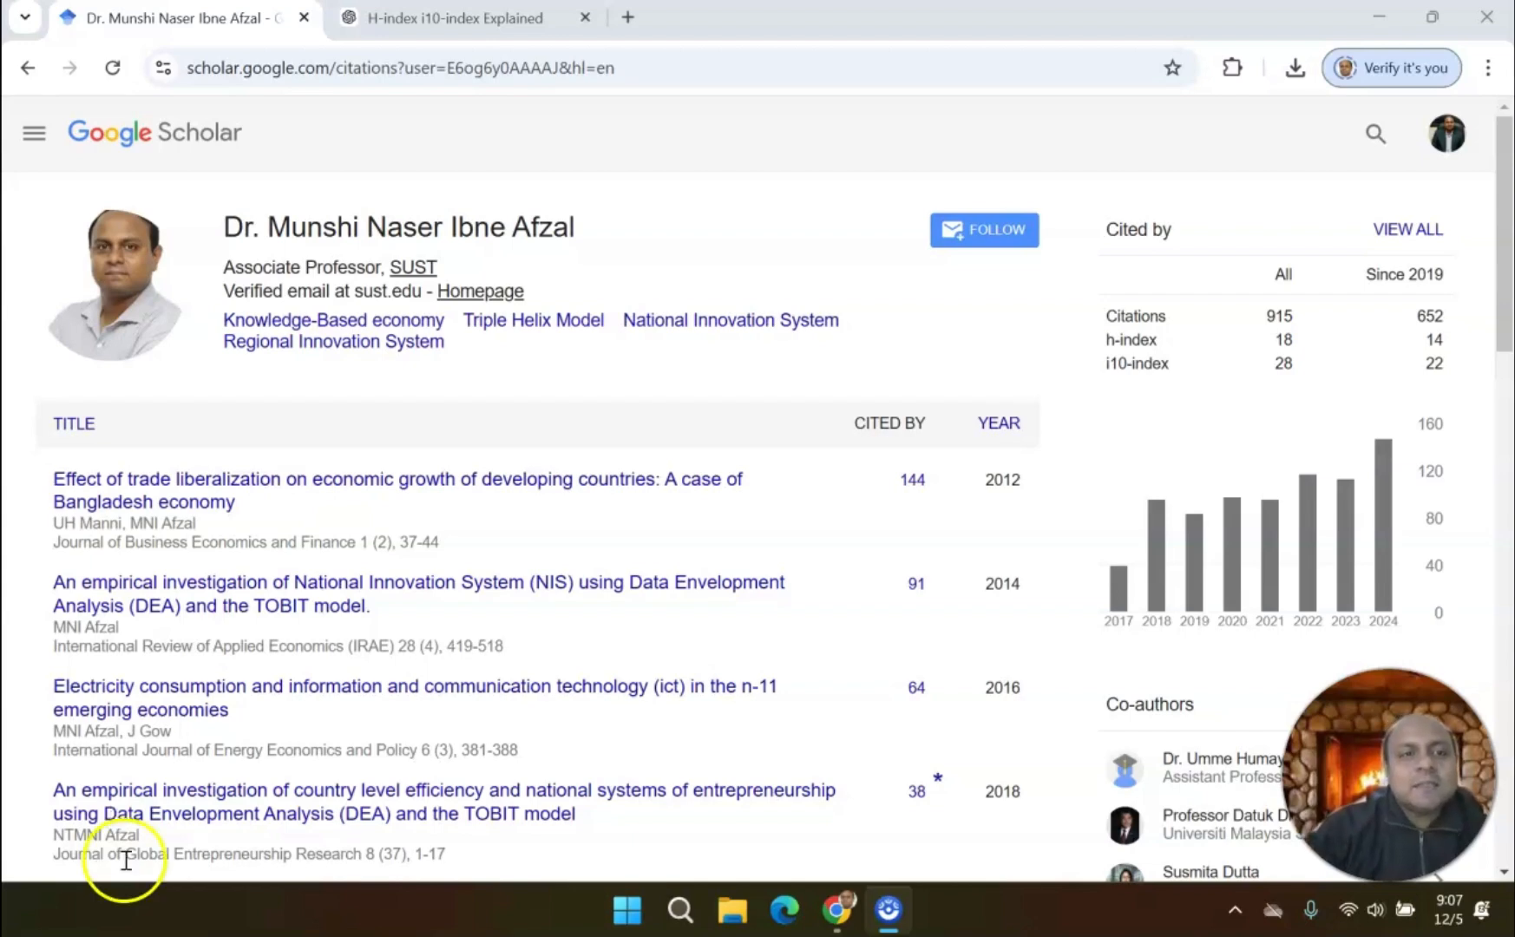
pyautogui.moveTo(382, 347)
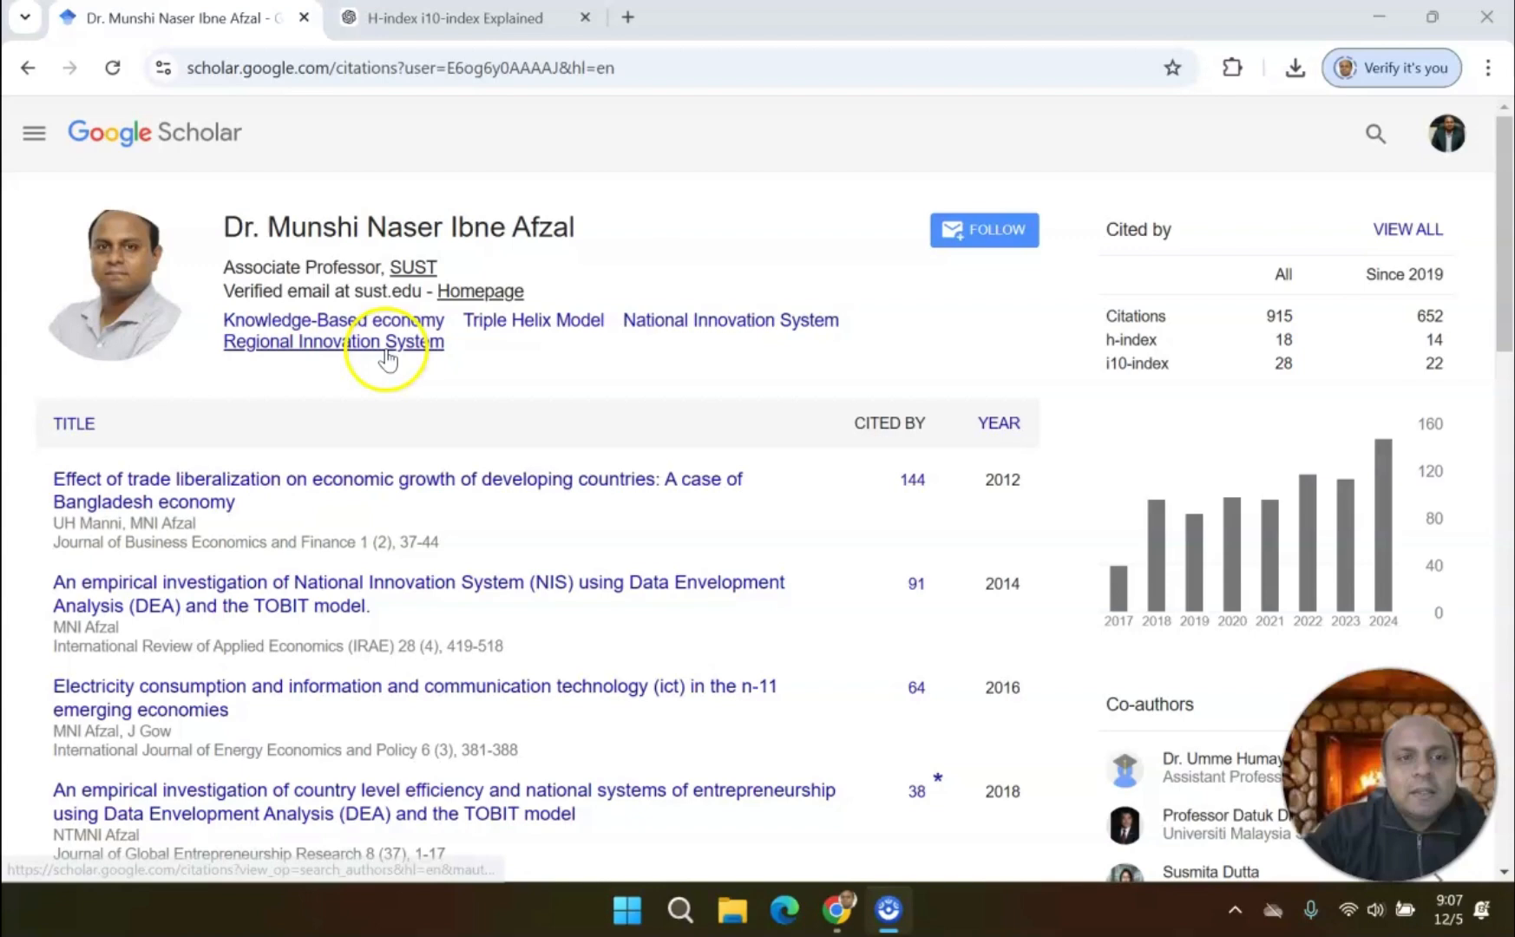
pyautogui.moveTo(1175, 333)
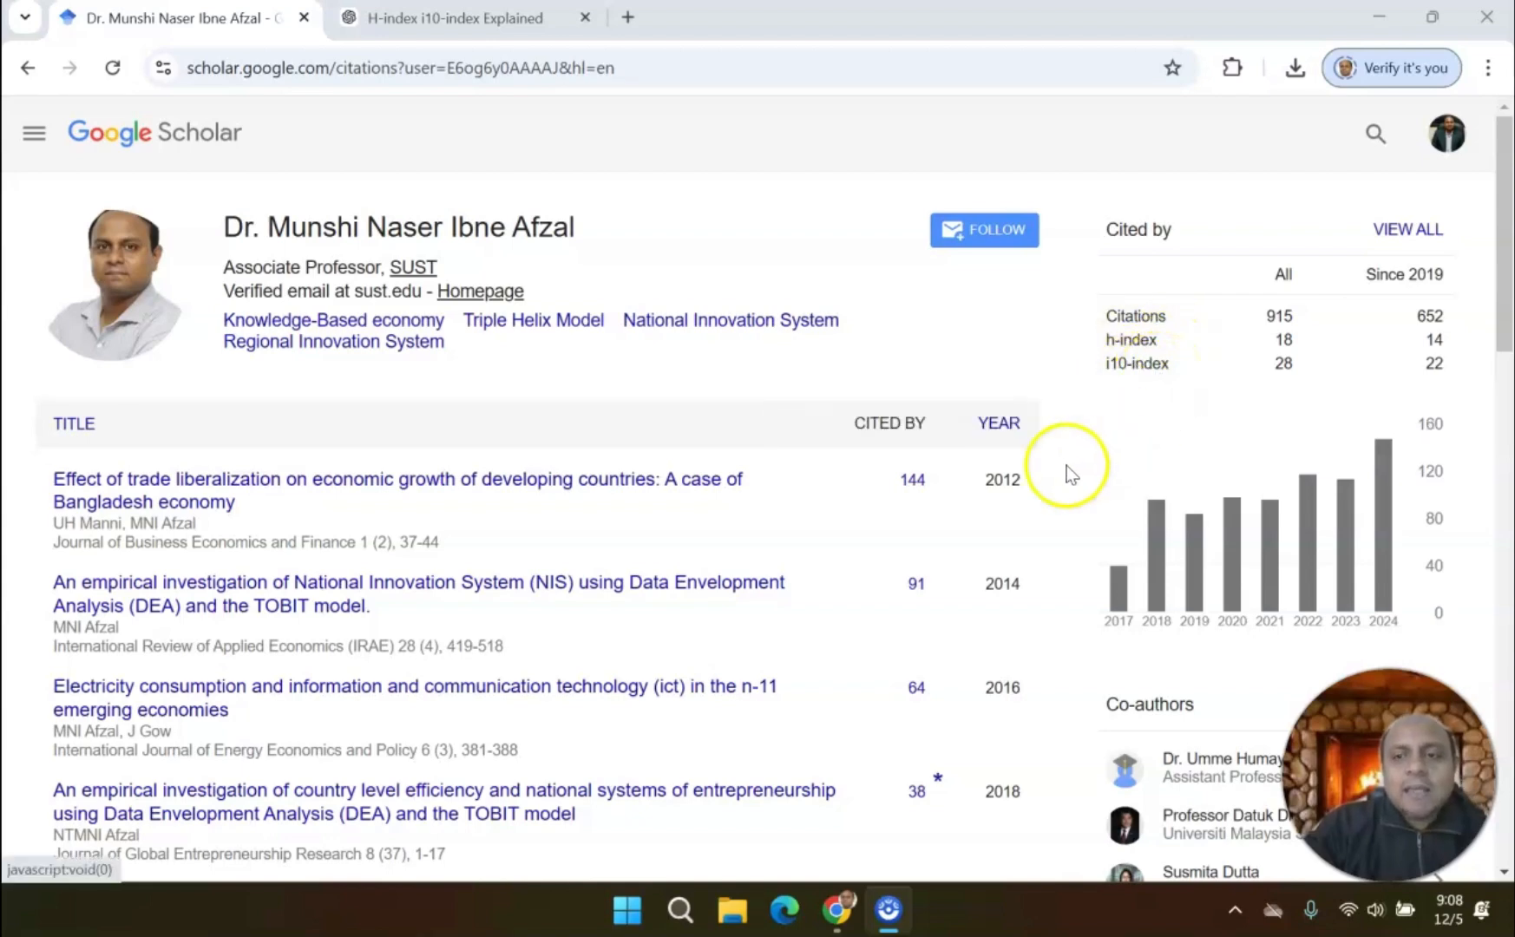
pyautogui.moveTo(1060, 472)
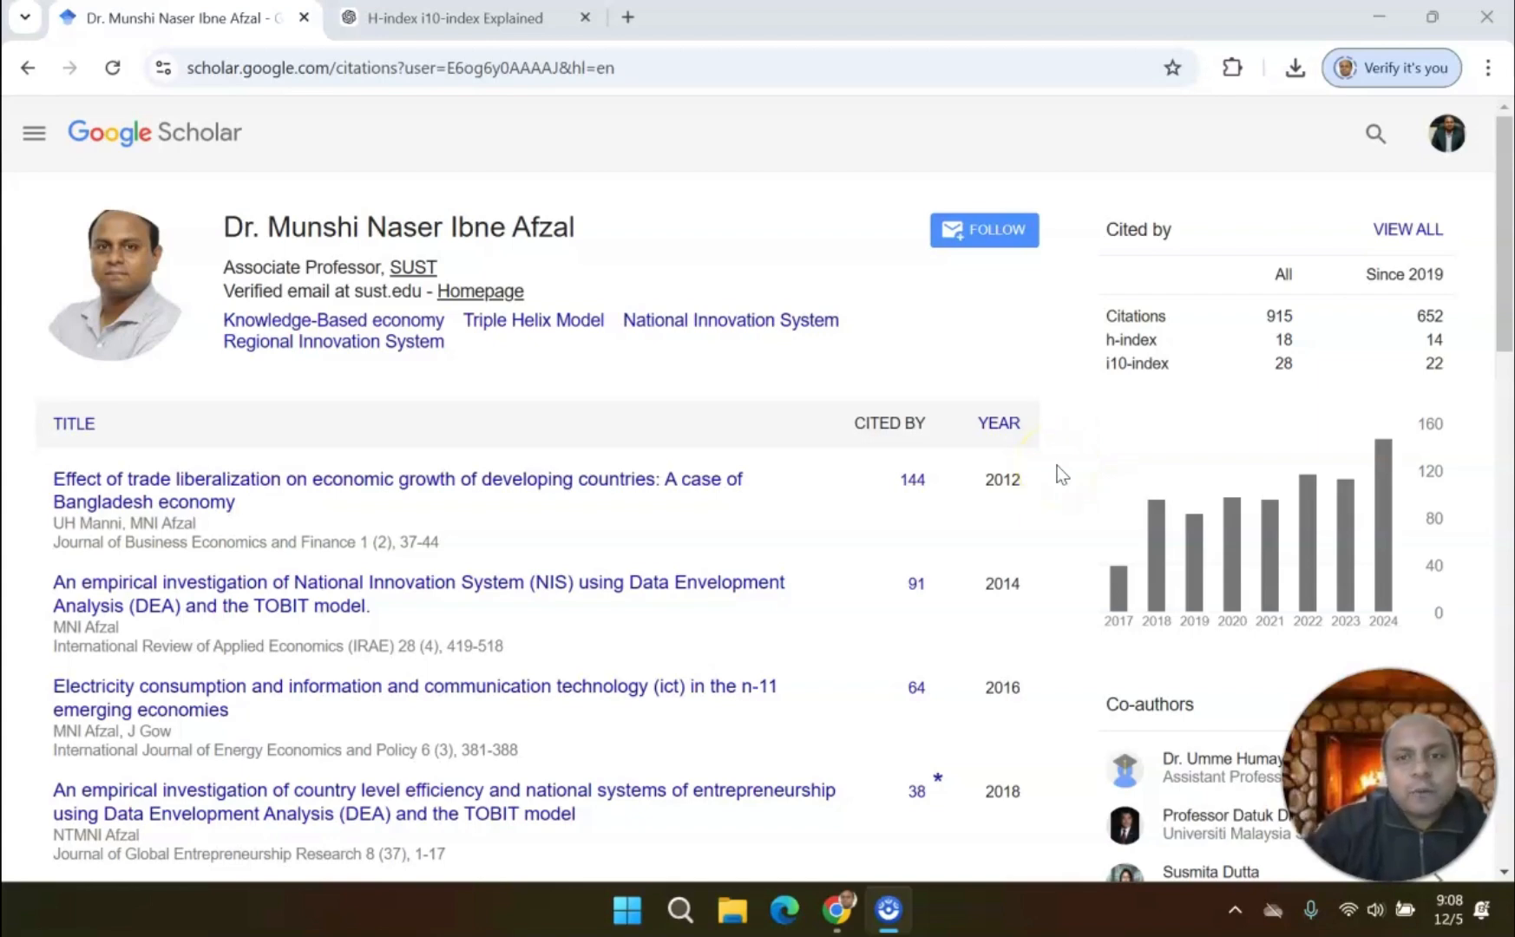
# Read ChatGPT's h-index section explaining the 18 papers with at least 18 citations
pyautogui.click(469, 17)
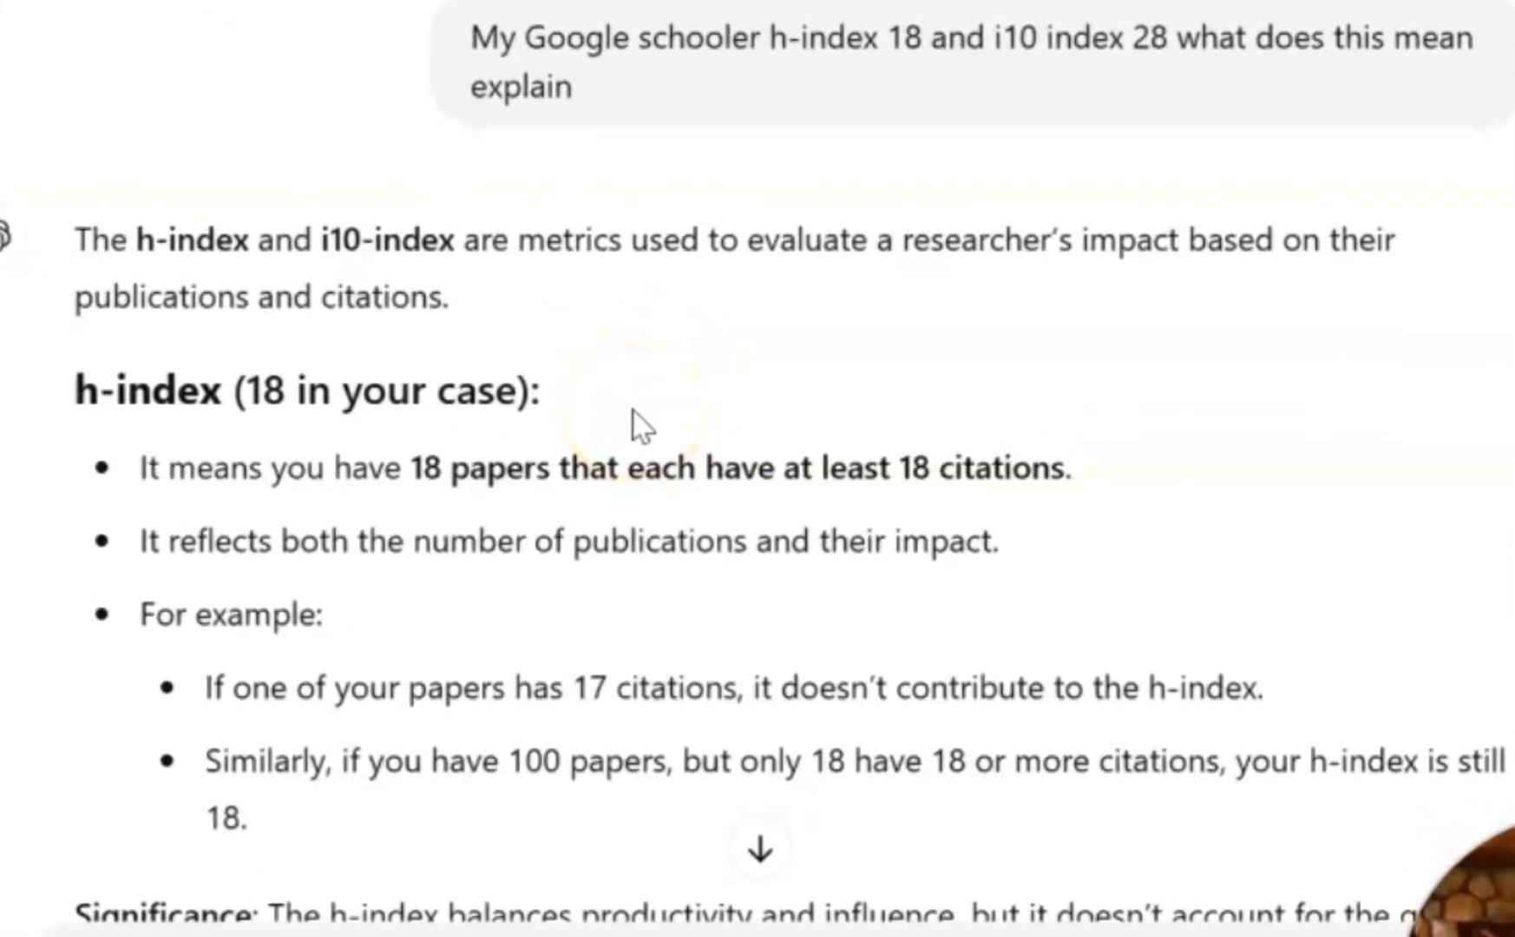
pyautogui.scroll(-3)
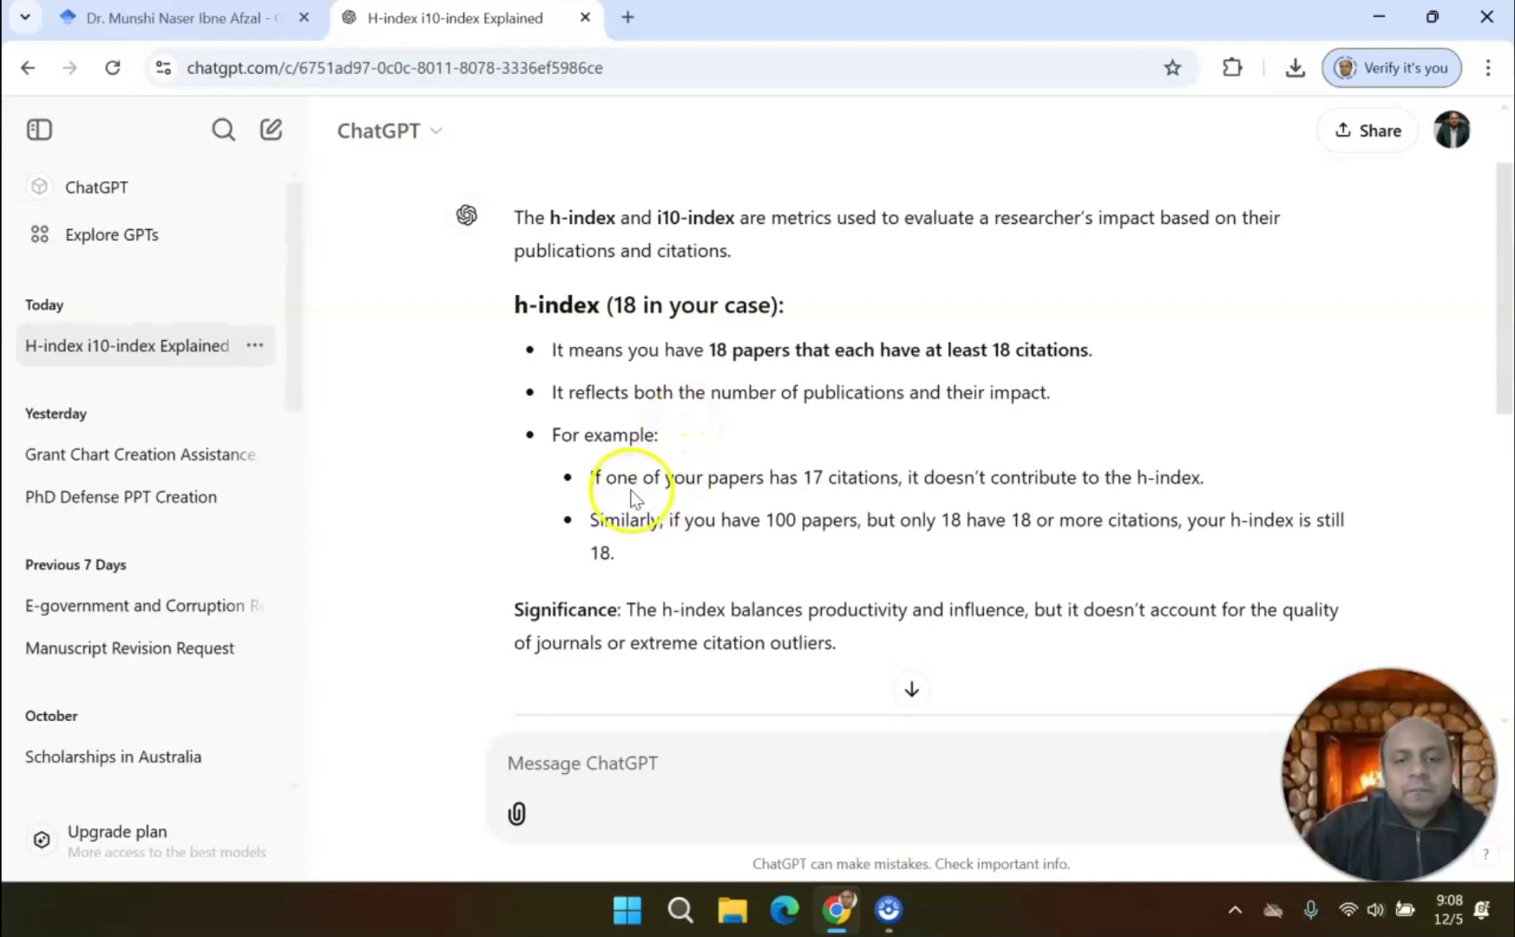
pyautogui.scroll(-3)
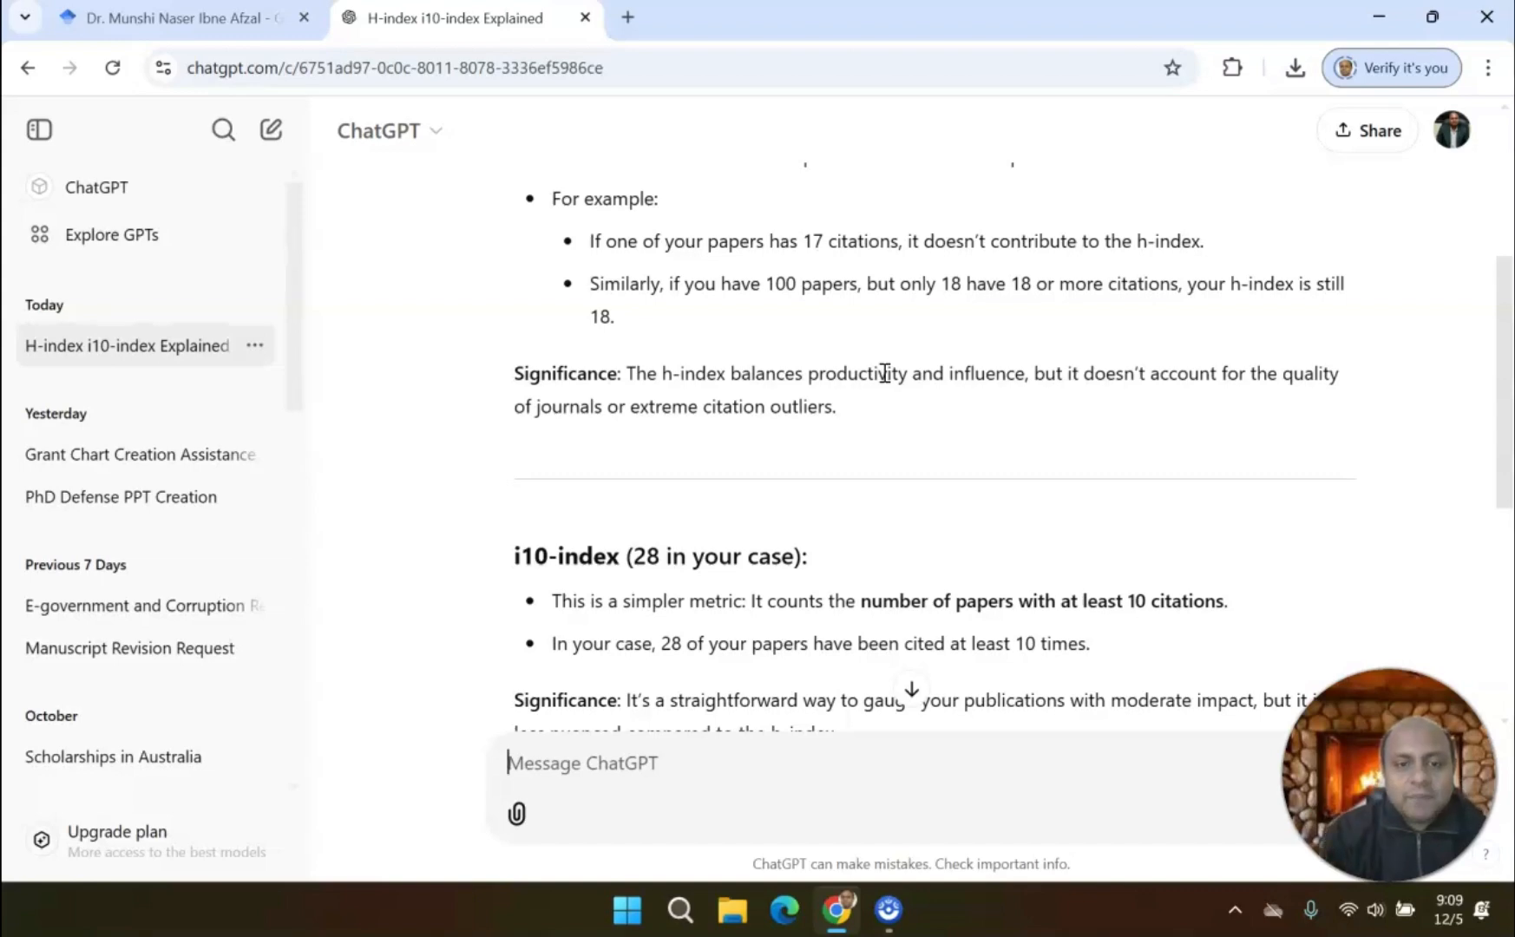
pyautogui.scroll(-3)
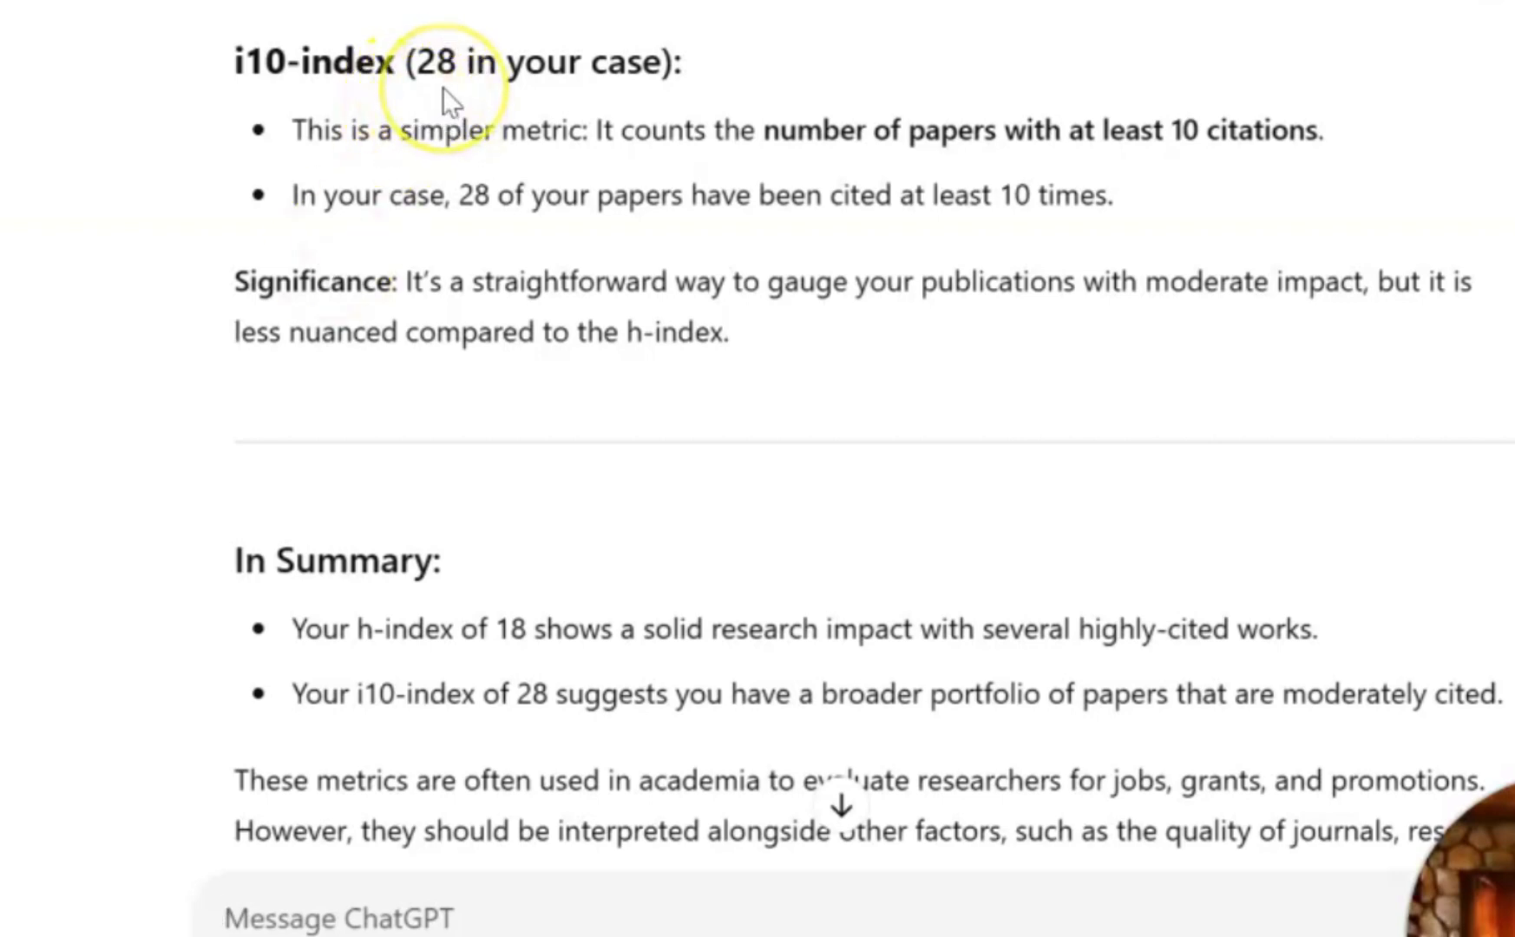
pyautogui.moveTo(427, 146)
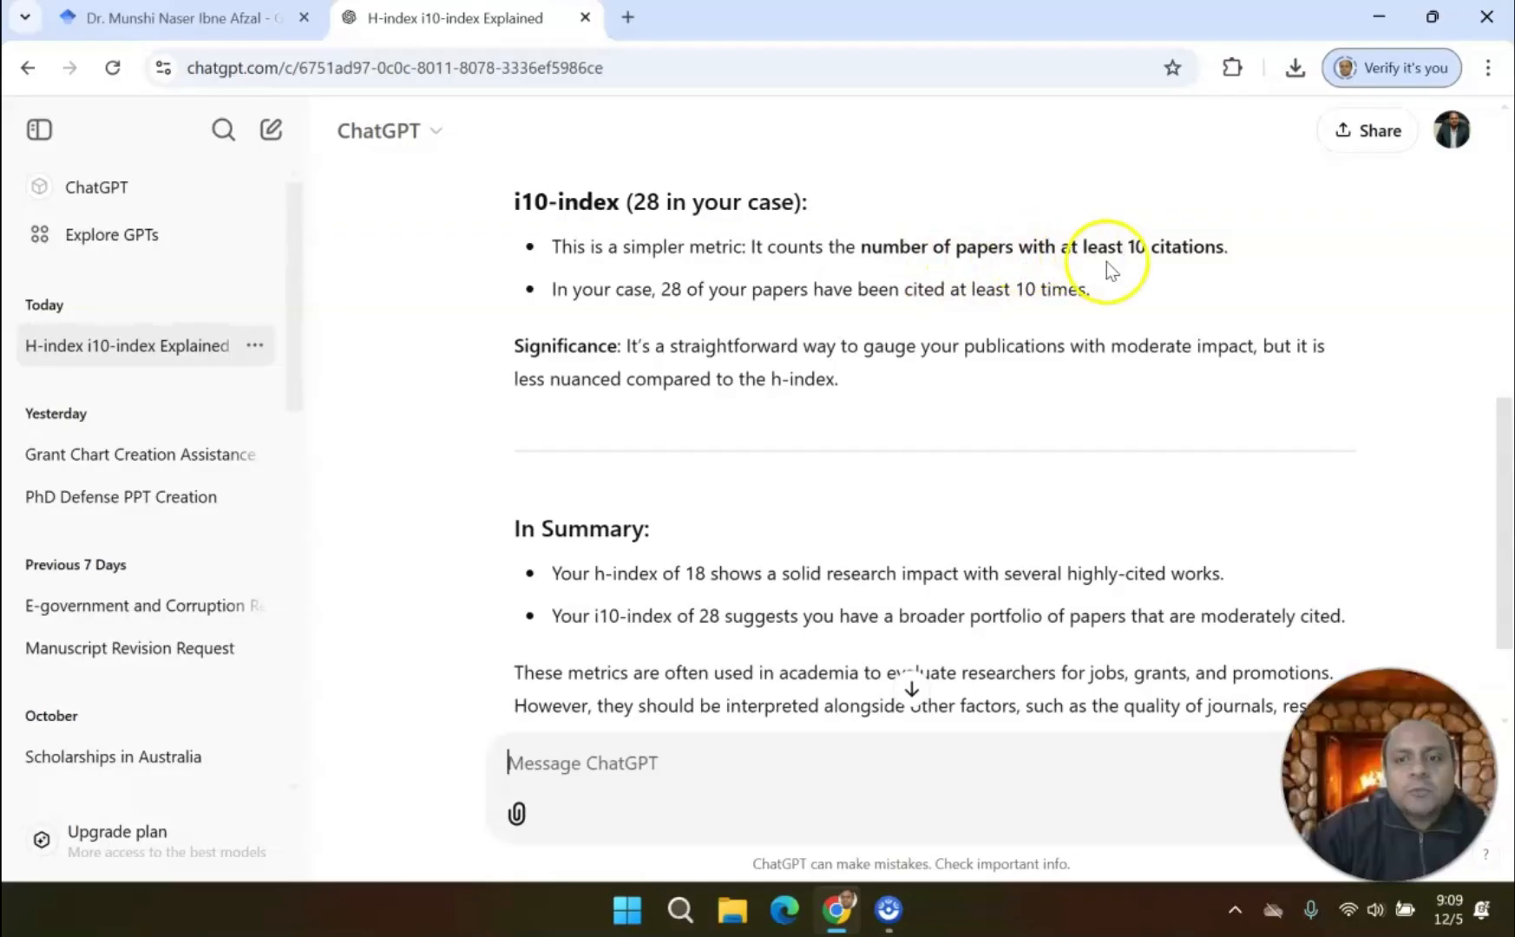
pyautogui.moveTo(810, 335)
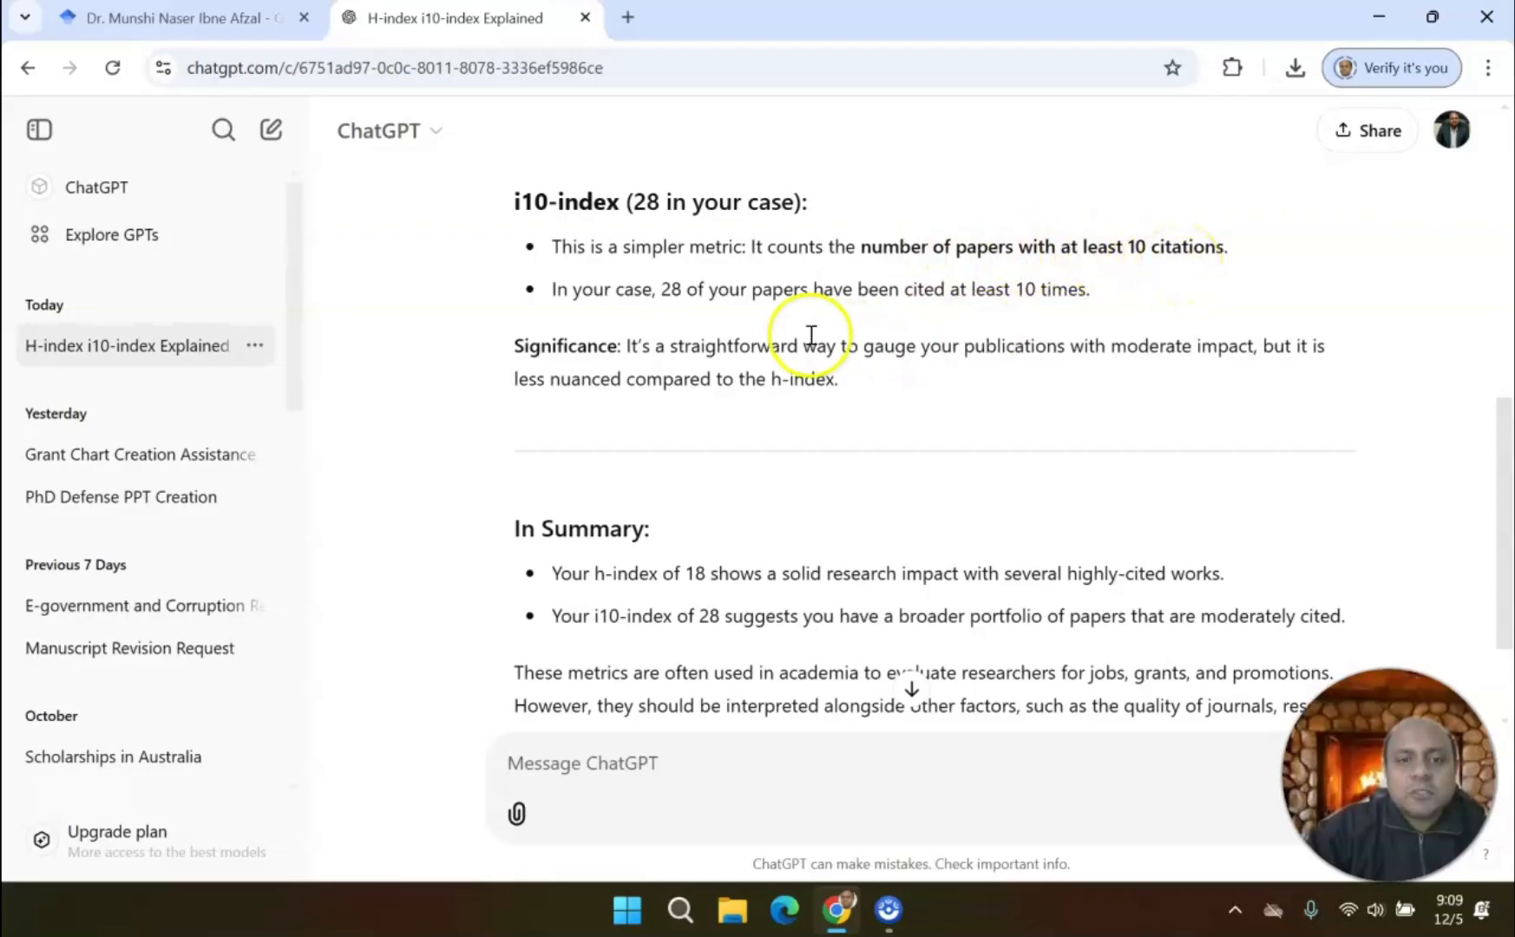
pyautogui.moveTo(715, 303)
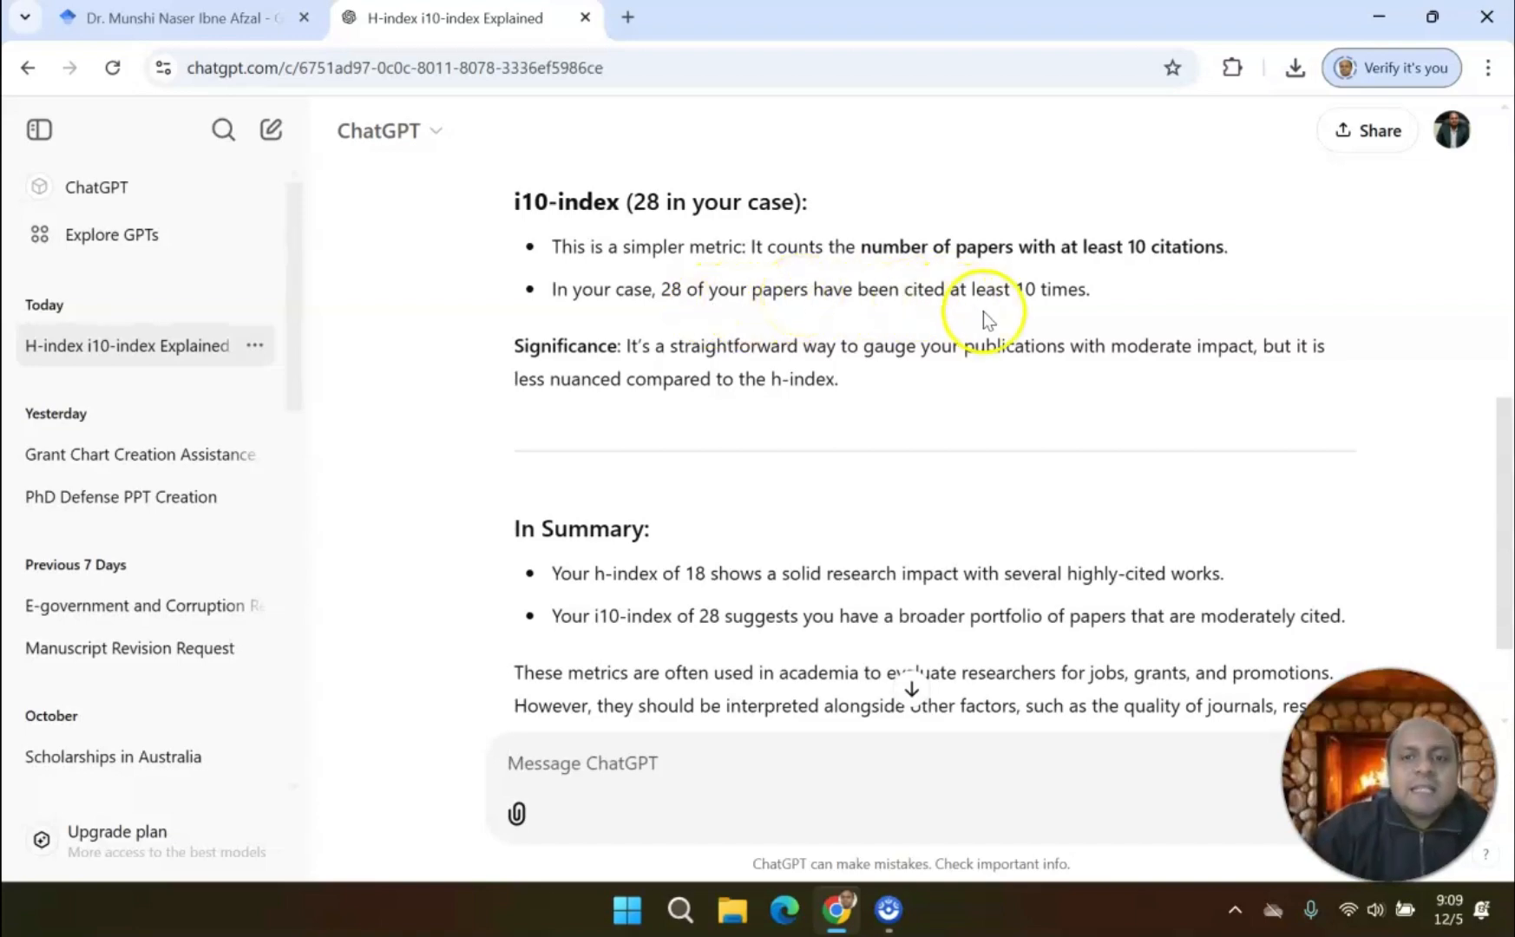
pyautogui.moveTo(1074, 325)
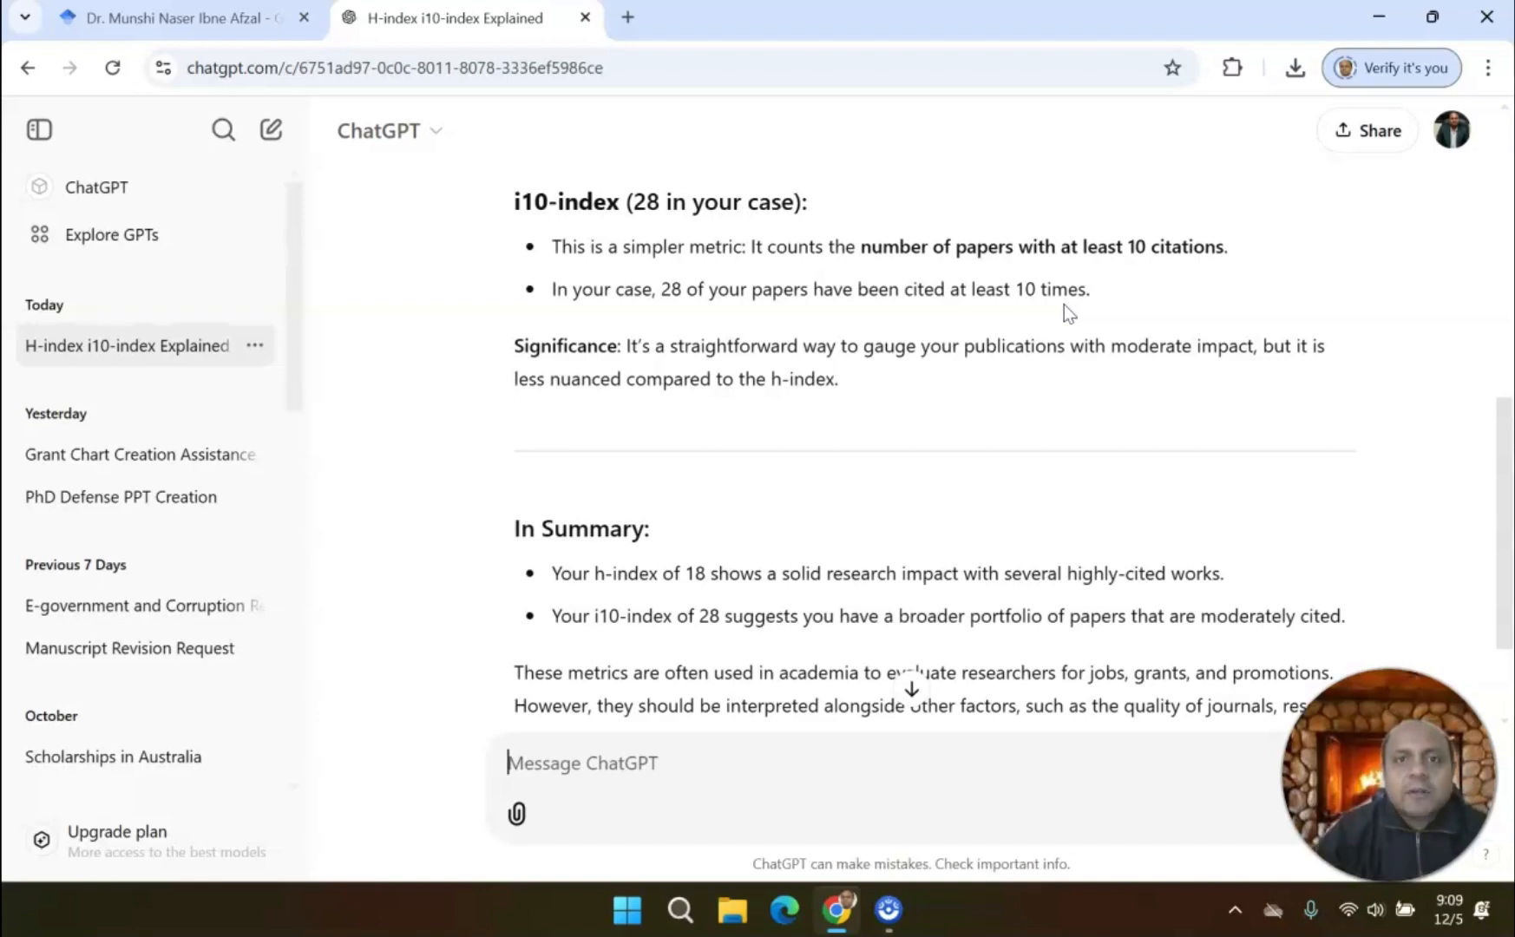
# Read the answer's In Summary section, then return to the Scholar profile (915 citations, h-index 18, i10-index 28)
pyautogui.scroll(-3)
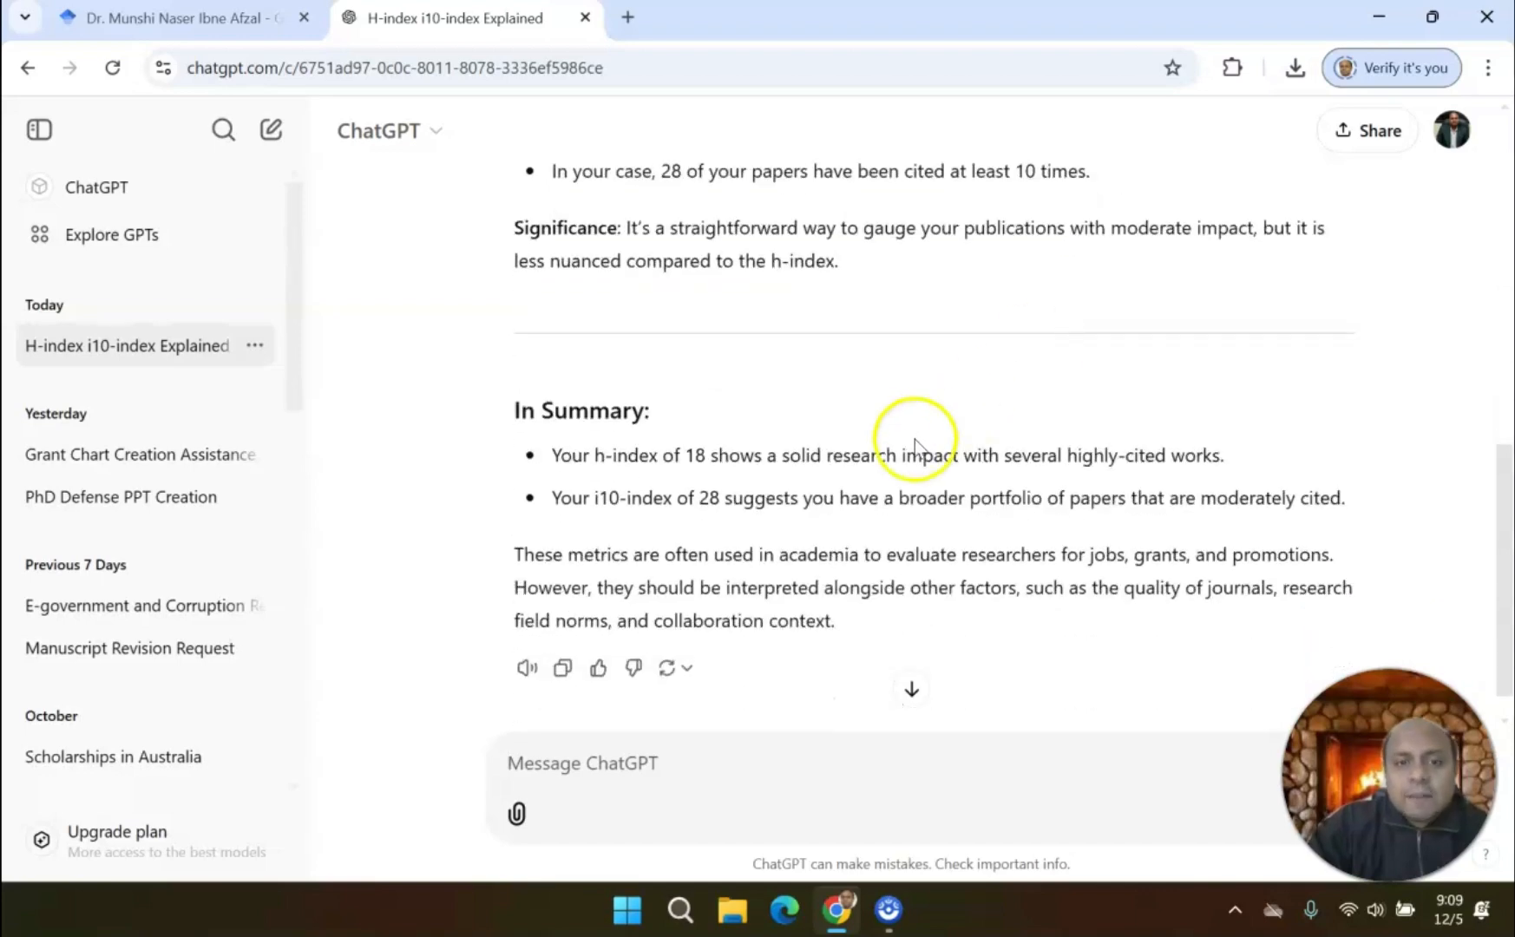
pyautogui.moveTo(866, 399)
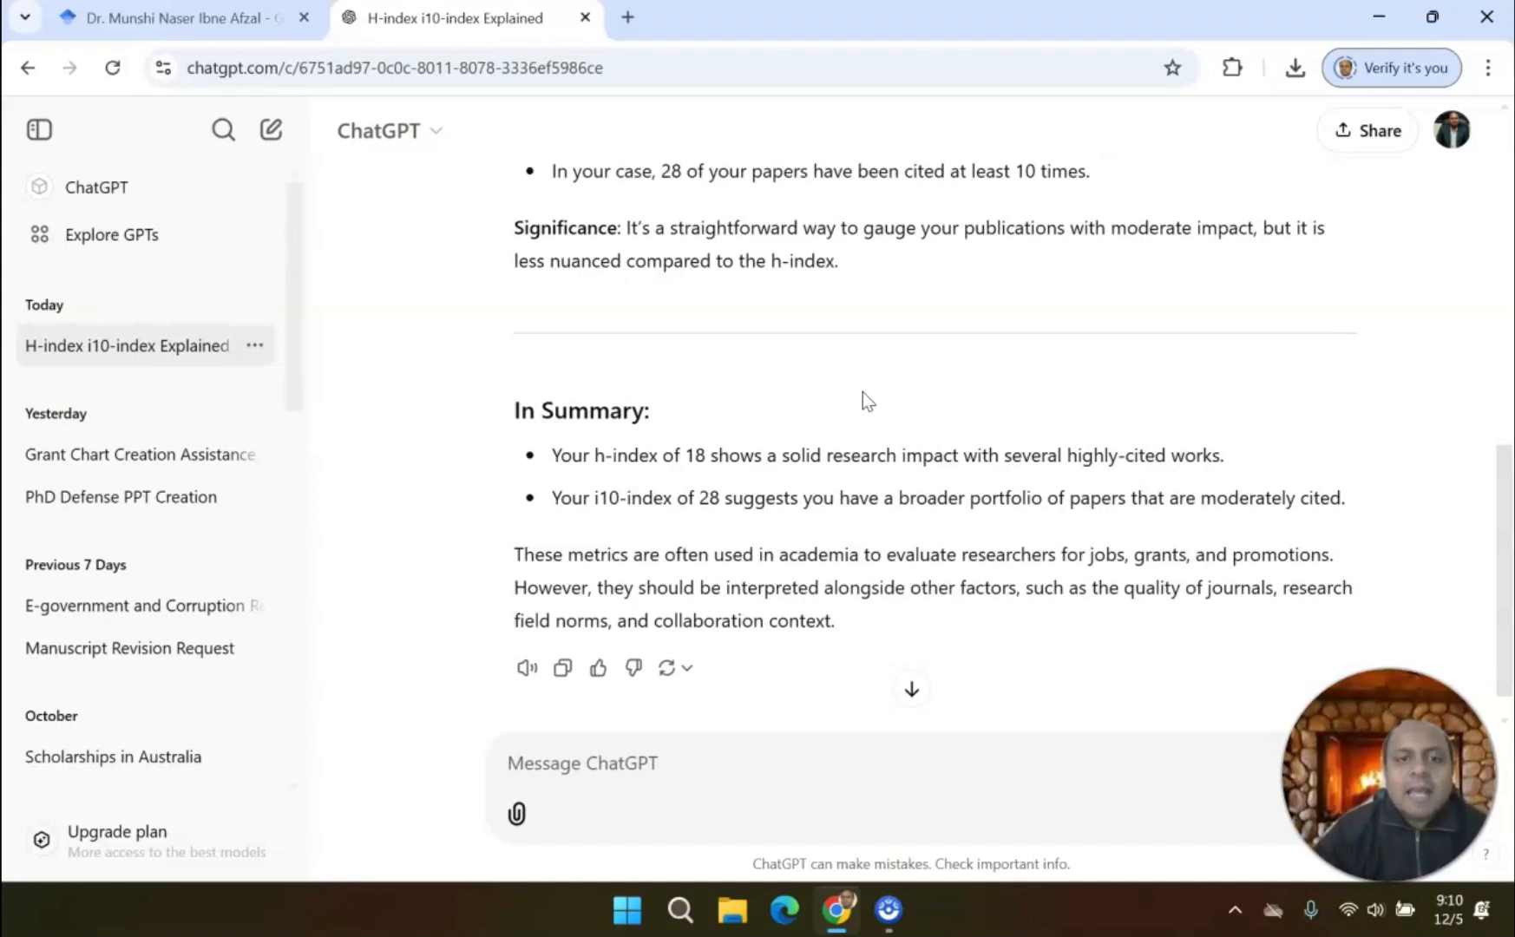
pyautogui.click(625, 764)
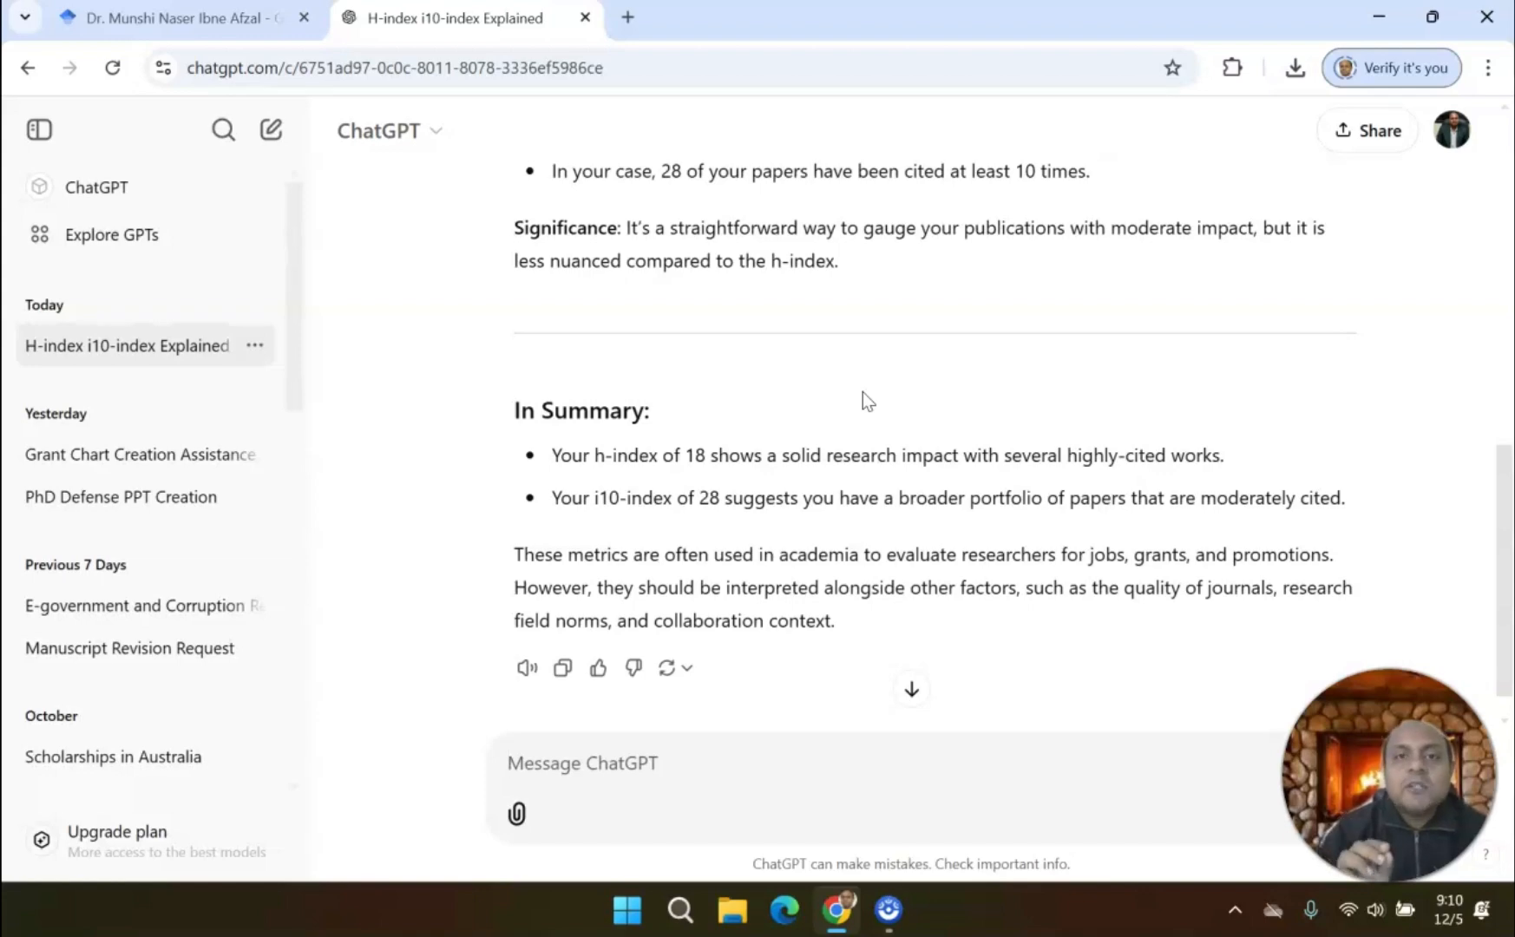
pyautogui.click(625, 763)
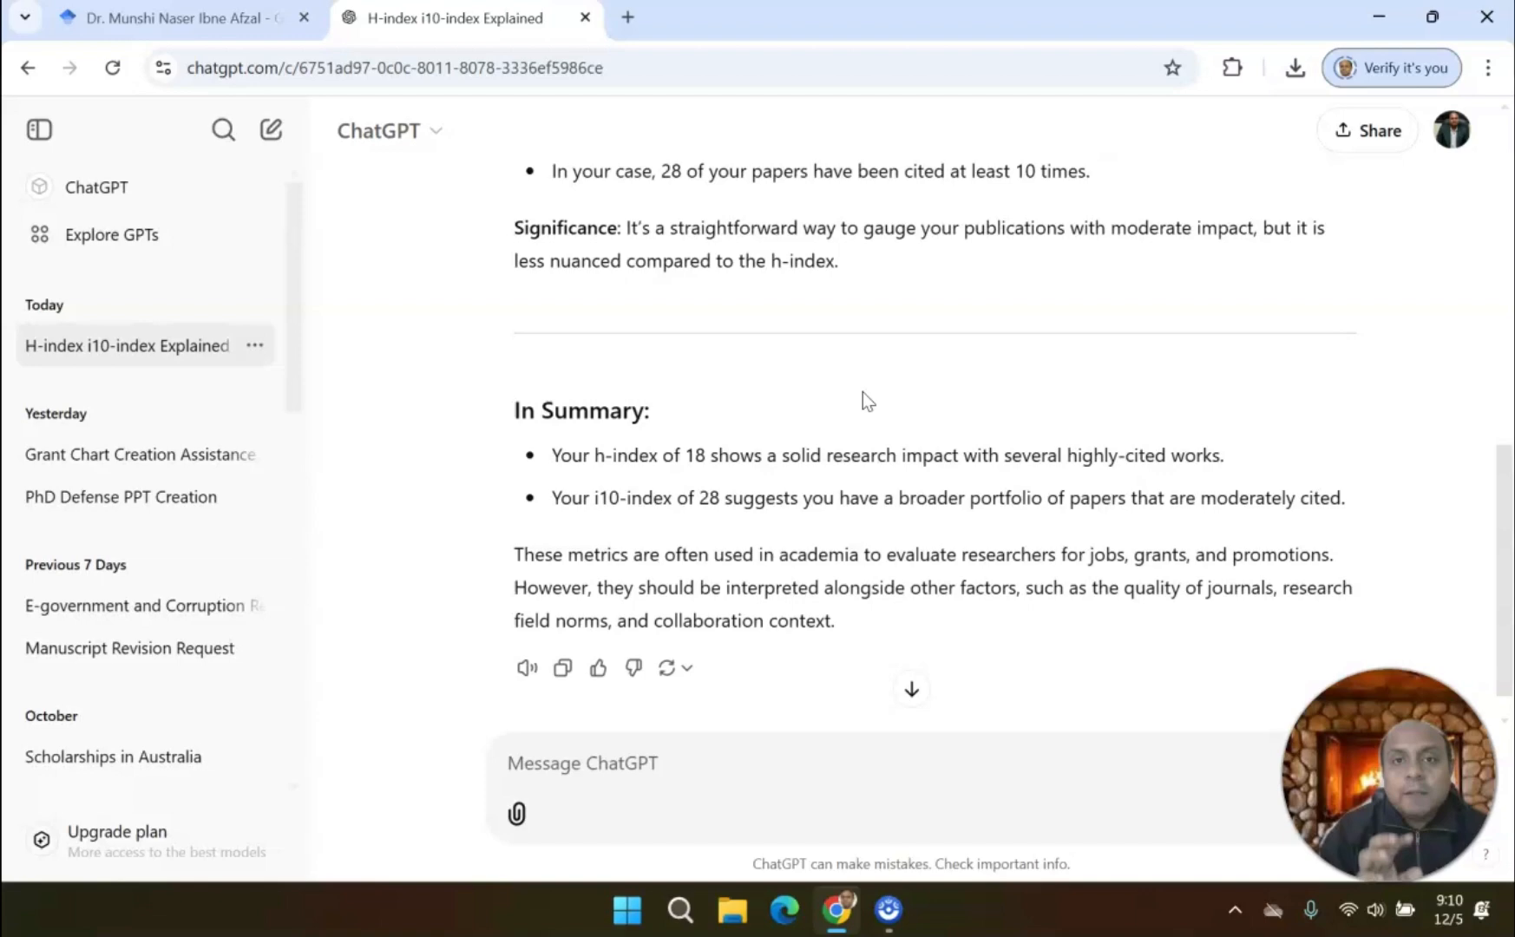
pyautogui.click(582, 763)
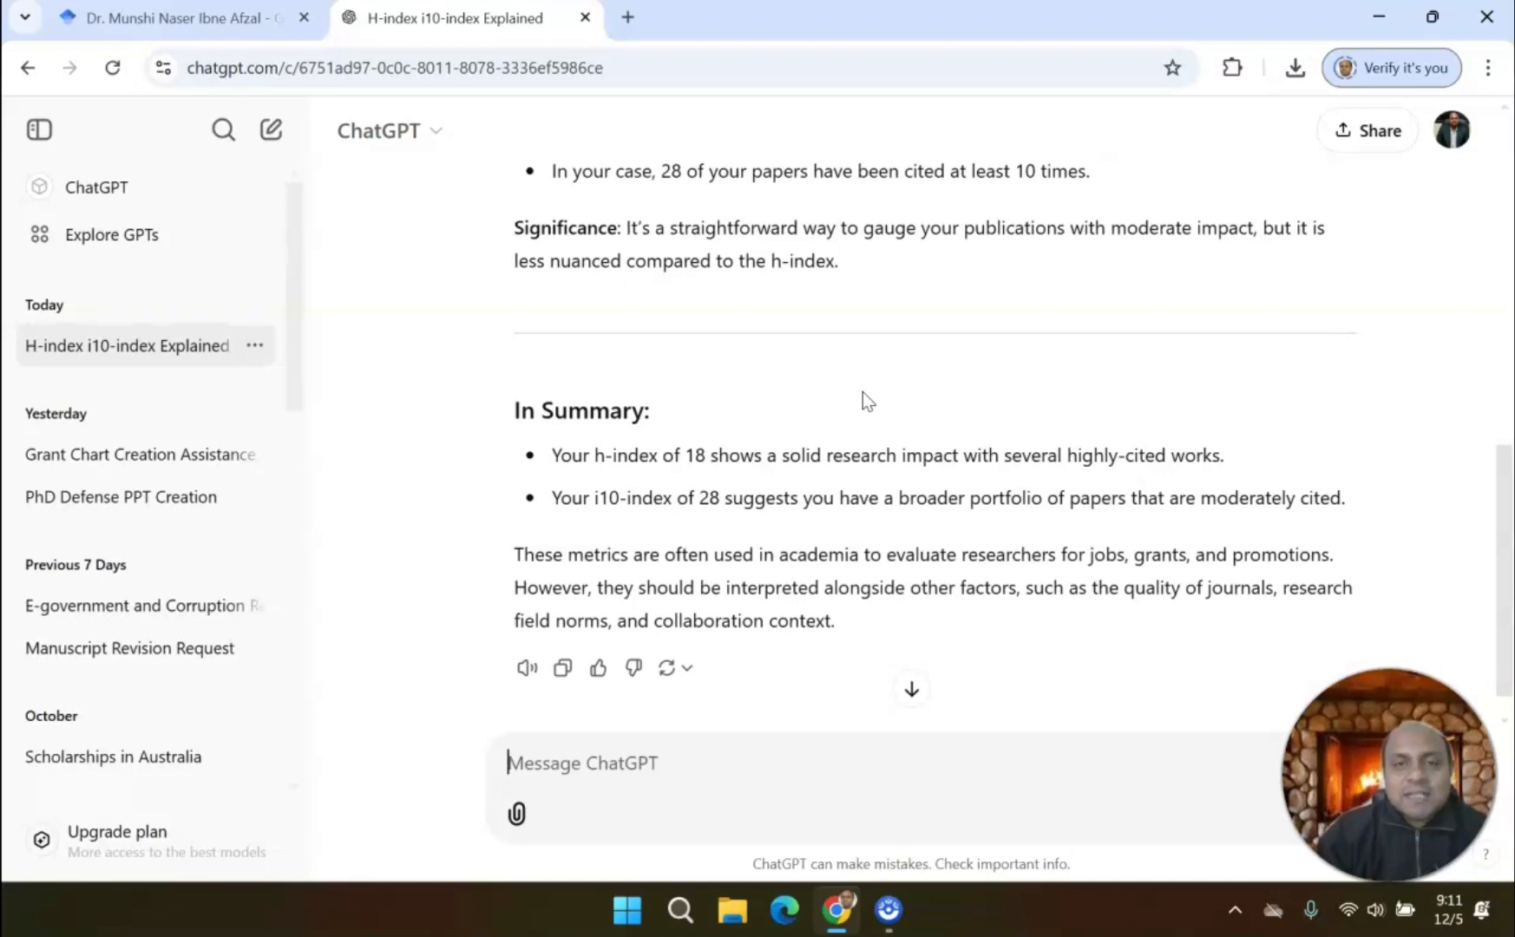
pyautogui.click(174, 18)
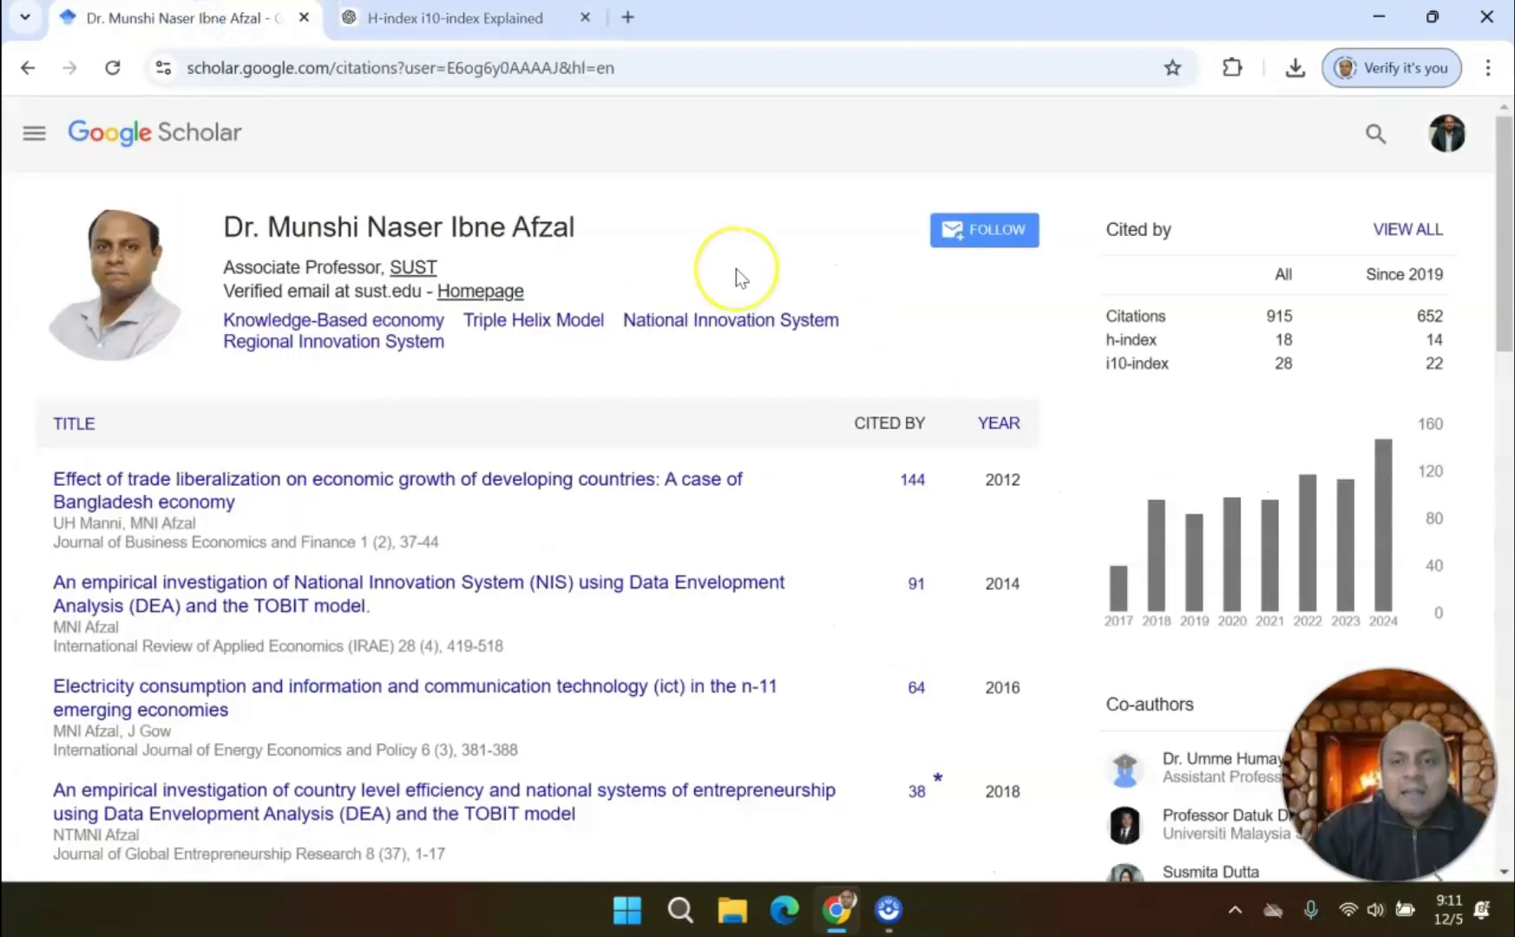